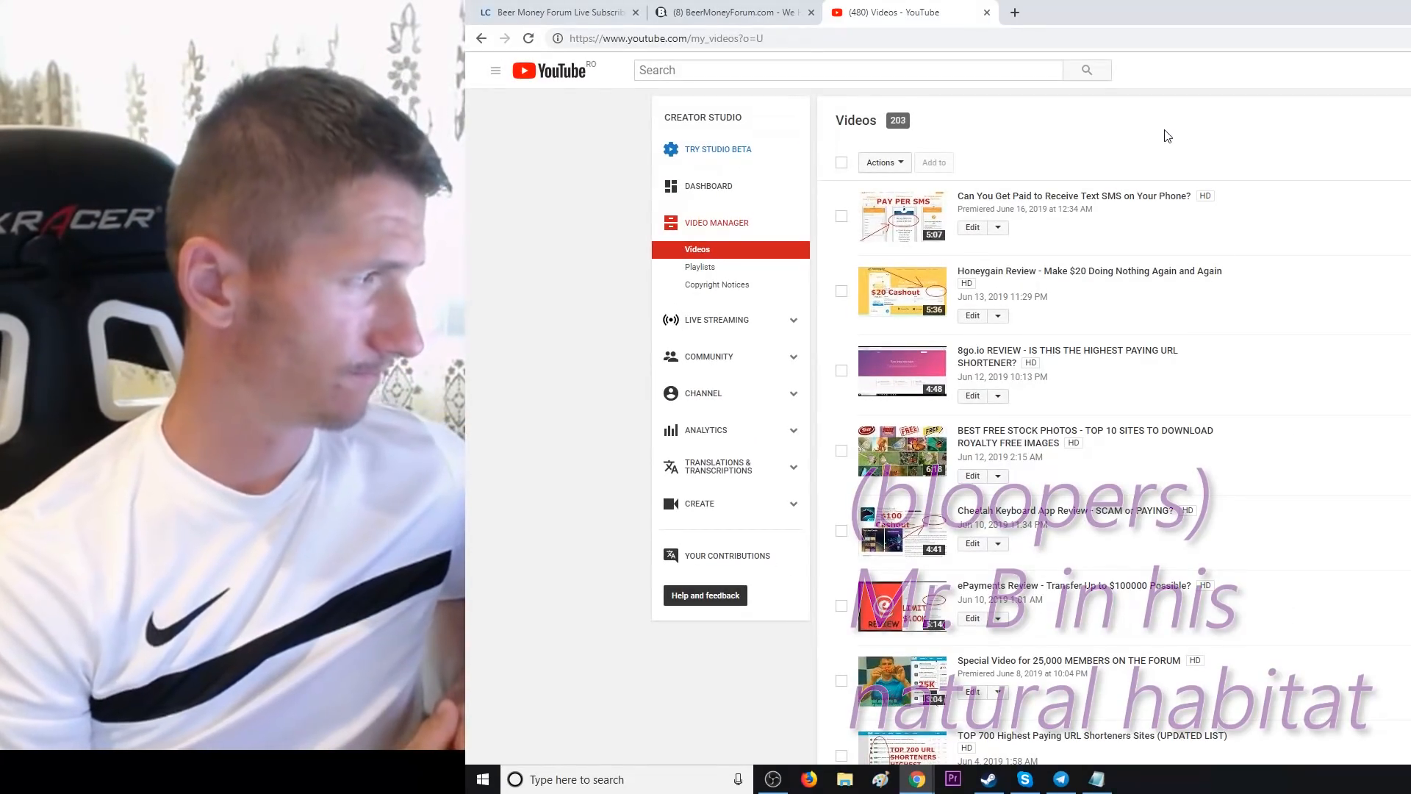
# - Switch from the YouTube Creator Studio video list to the BeerMoneyForum.com tab
pyautogui.click(729, 12)
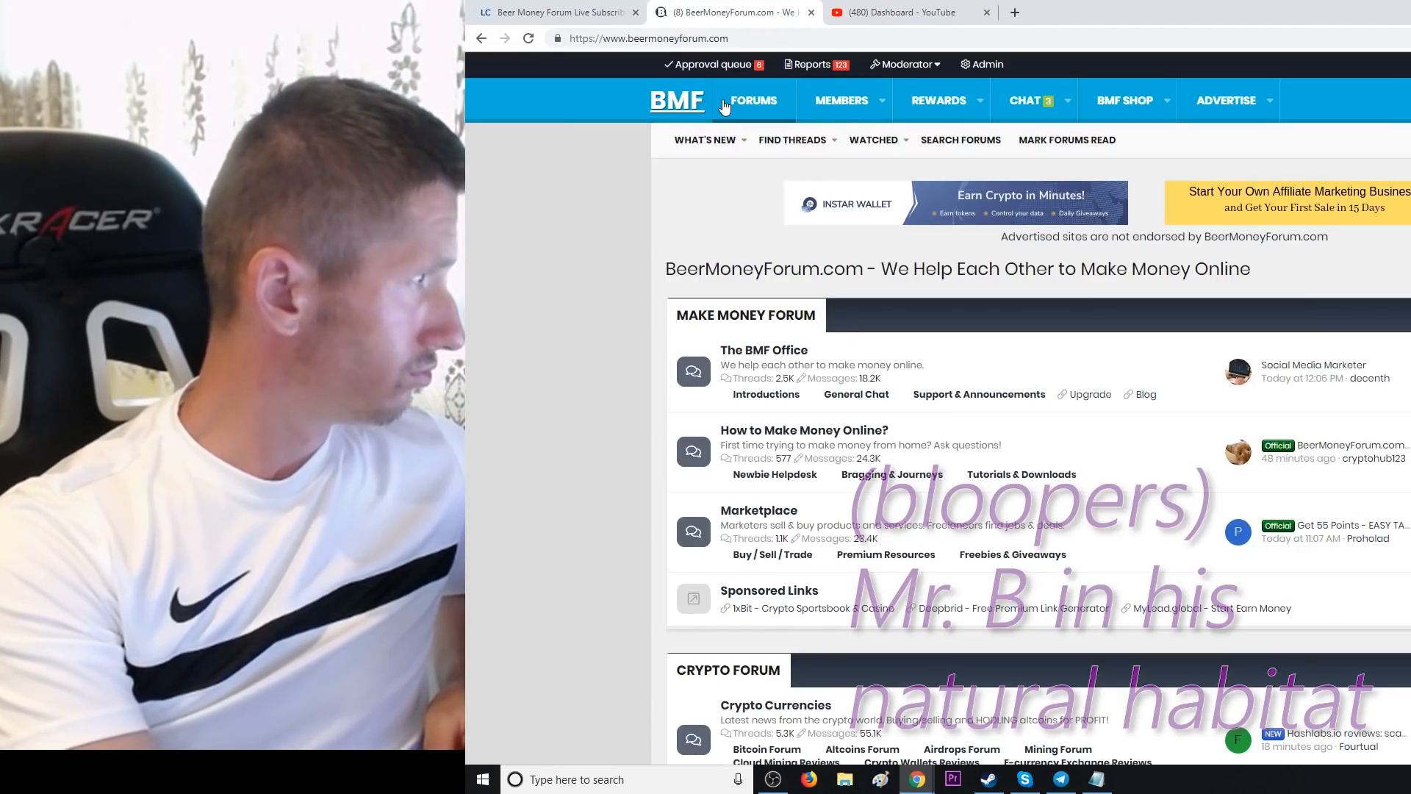